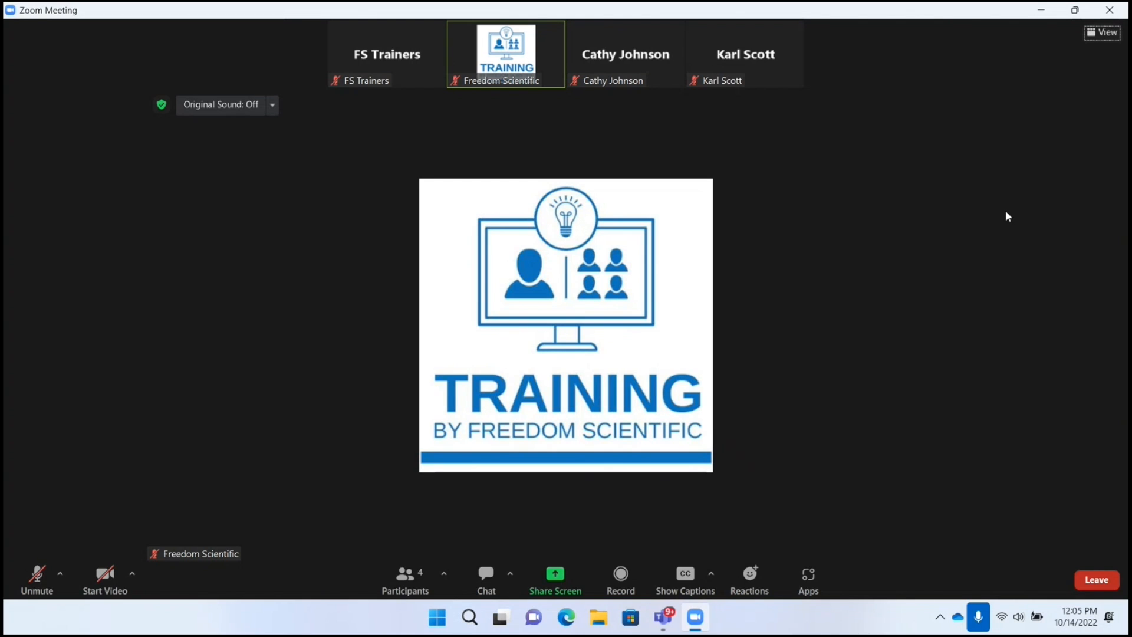
- Bring up the meeting Chat panel with Alt+H and move focus back through its controls
key(Alt+h)
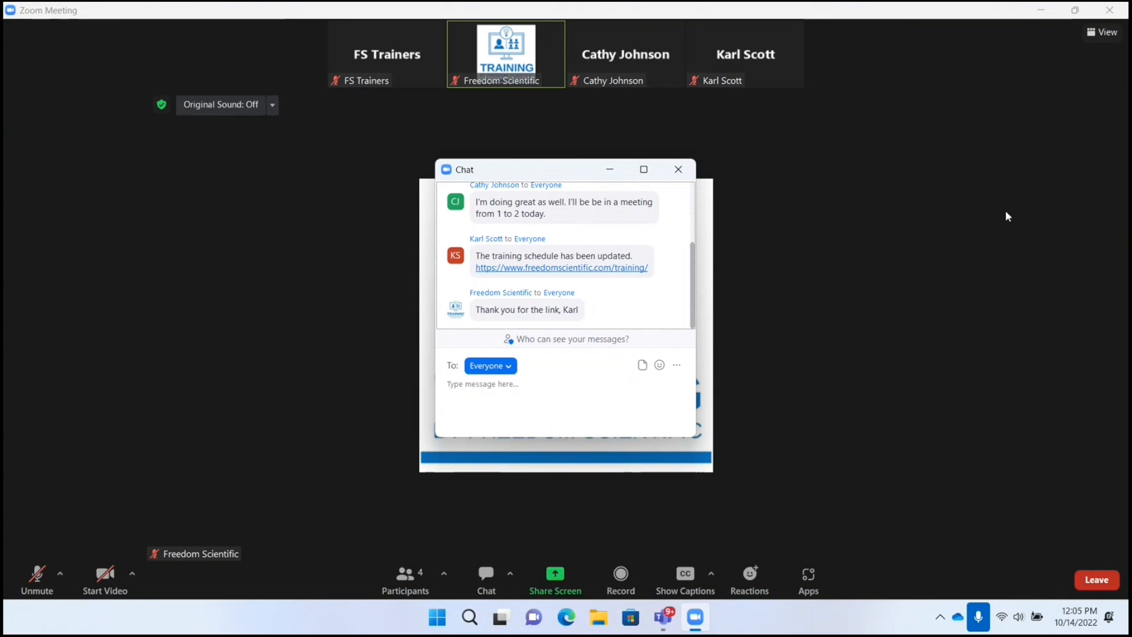
key(shift+tab)
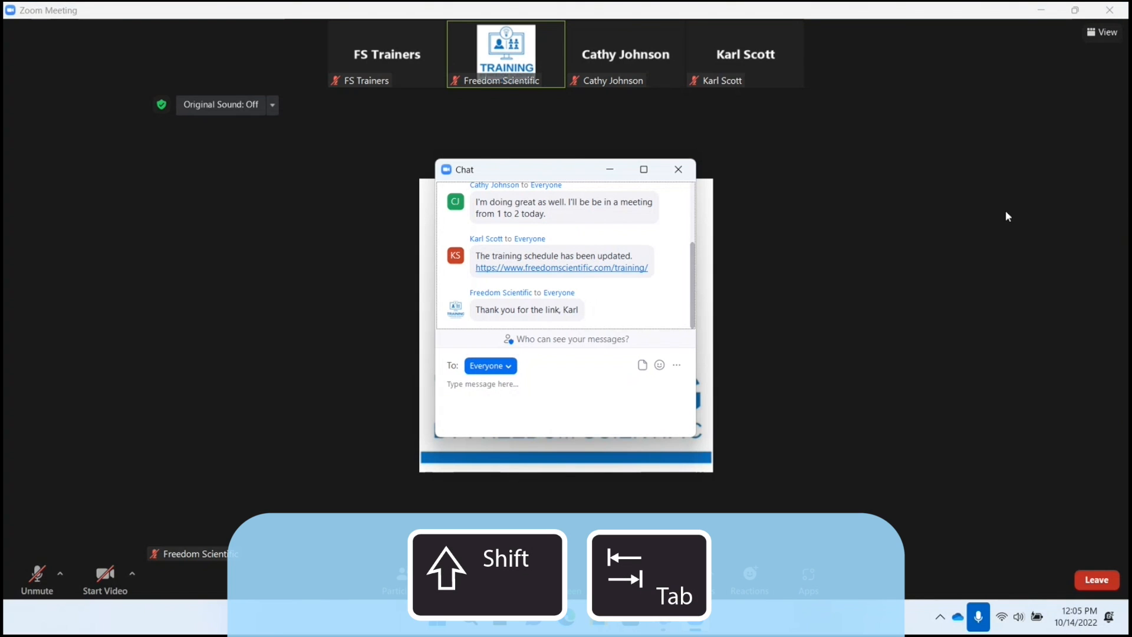
mouse_move(677, 365)
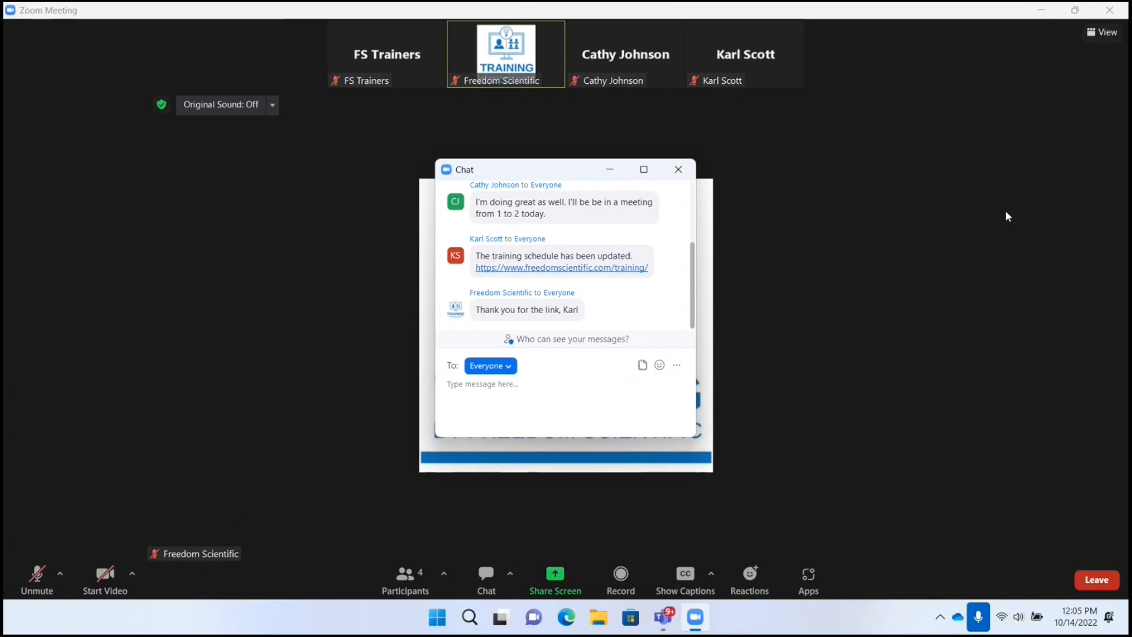
- Show the File menu listing Dropbox, OneDrive, Google Drive, Box and SharePoint sources
click(642, 365)
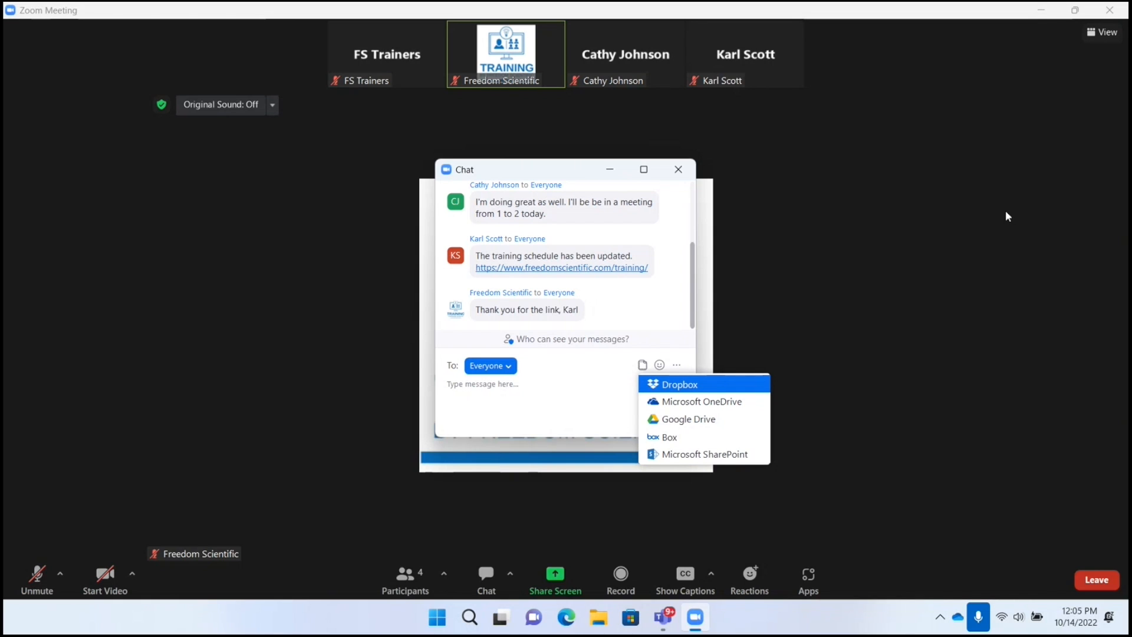
mouse_move(701, 401)
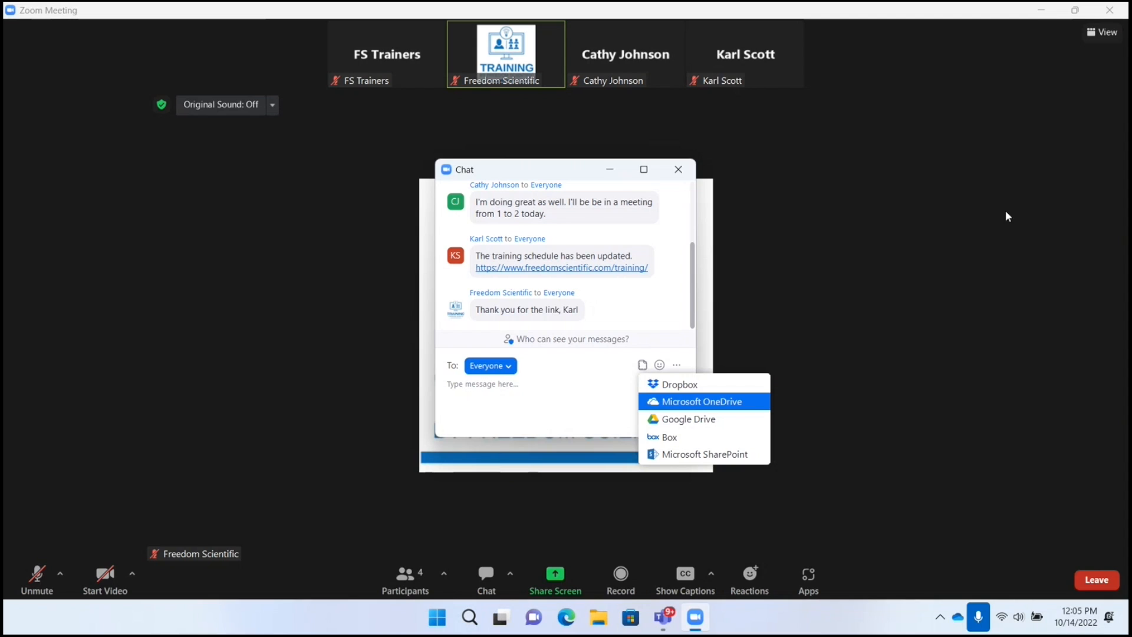
mouse_move(667, 436)
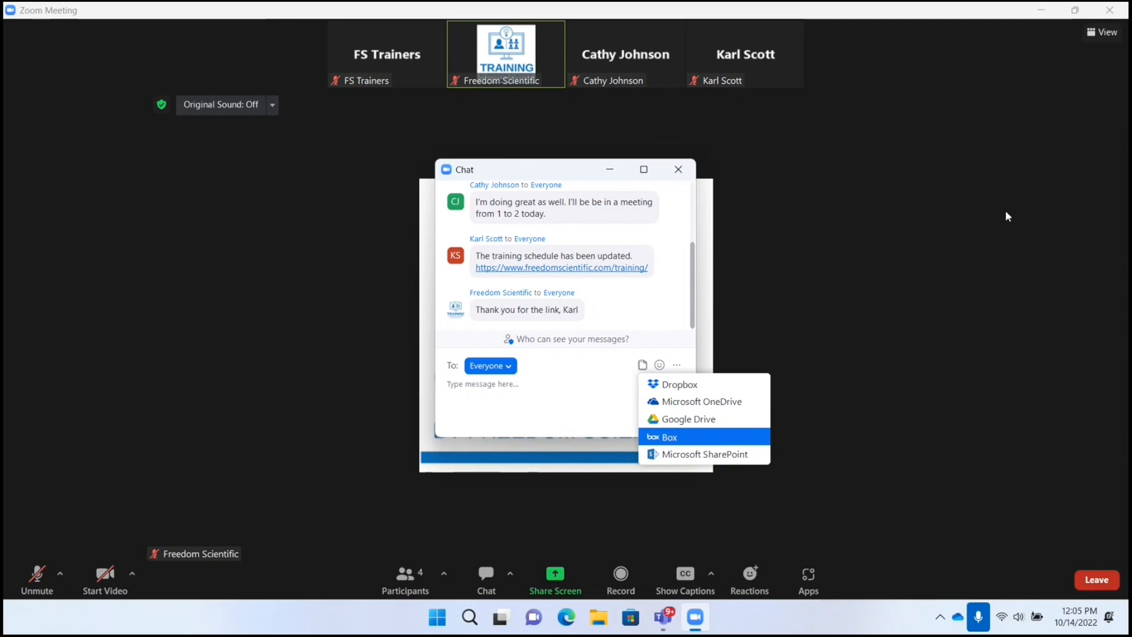
mouse_move(676, 383)
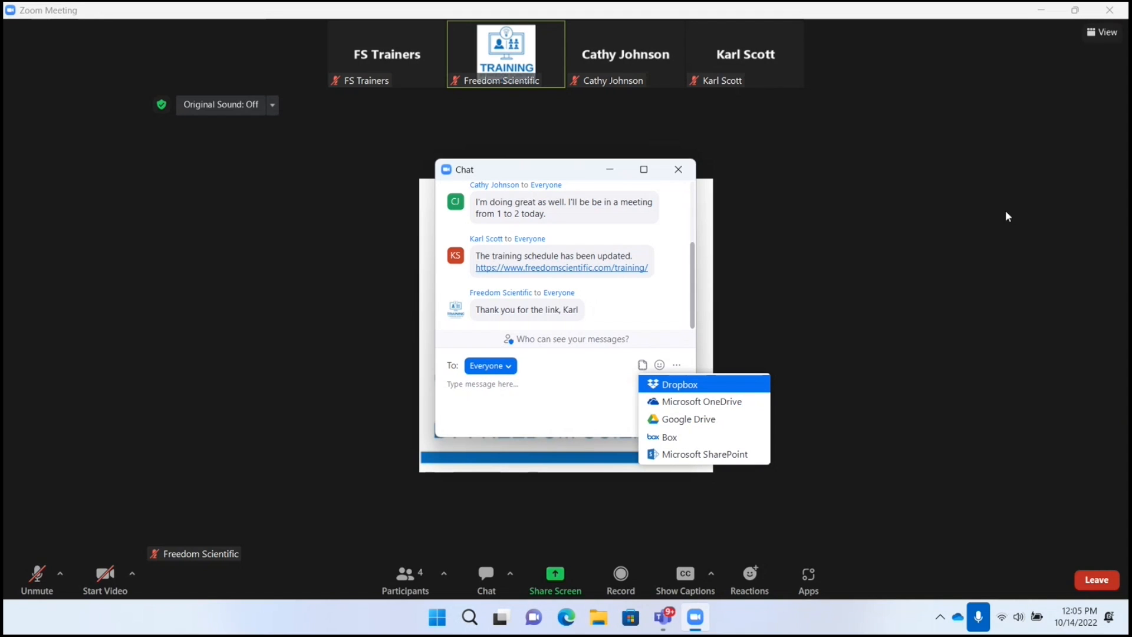
mouse_move(700, 401)
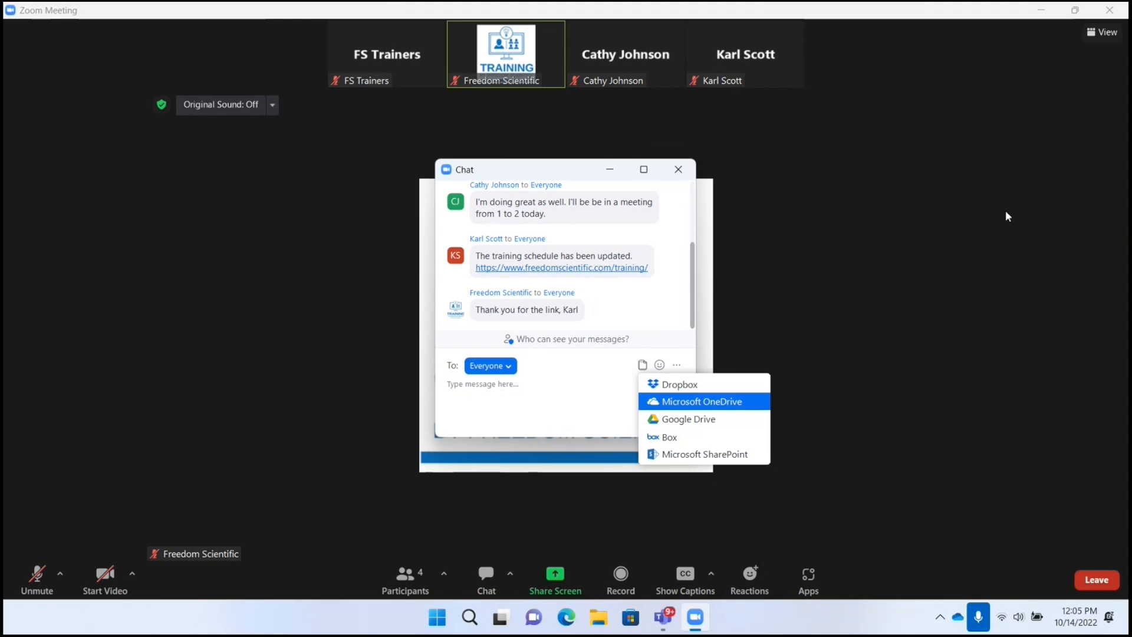
- Choose Microsoft OneDrive and start connecting it on the Connect to OneDrive page
click(703, 402)
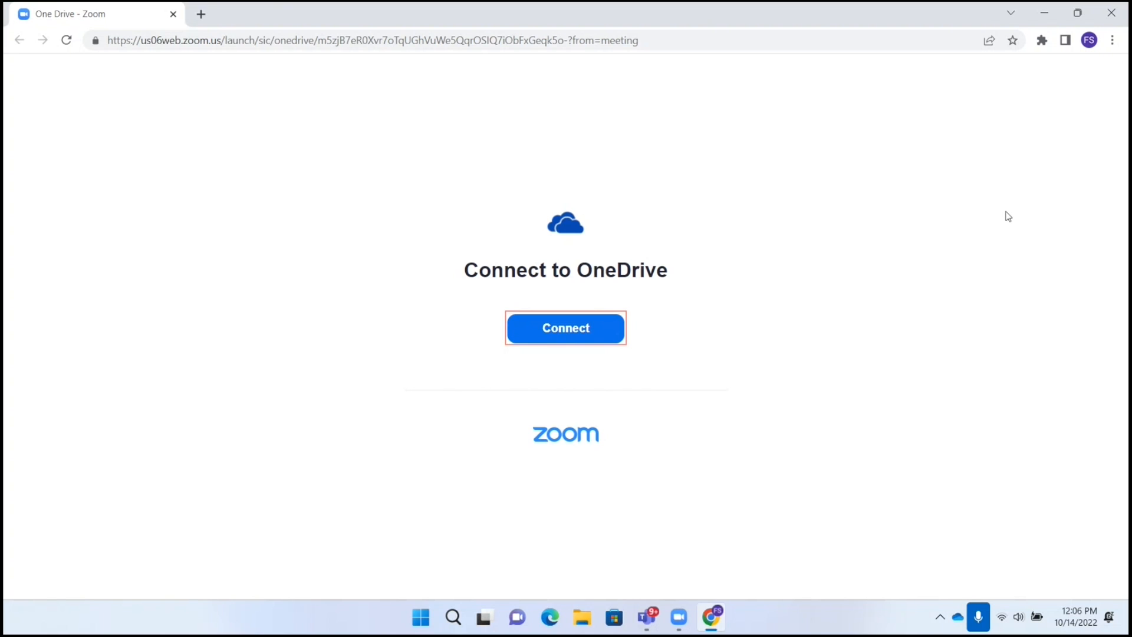
click(565, 328)
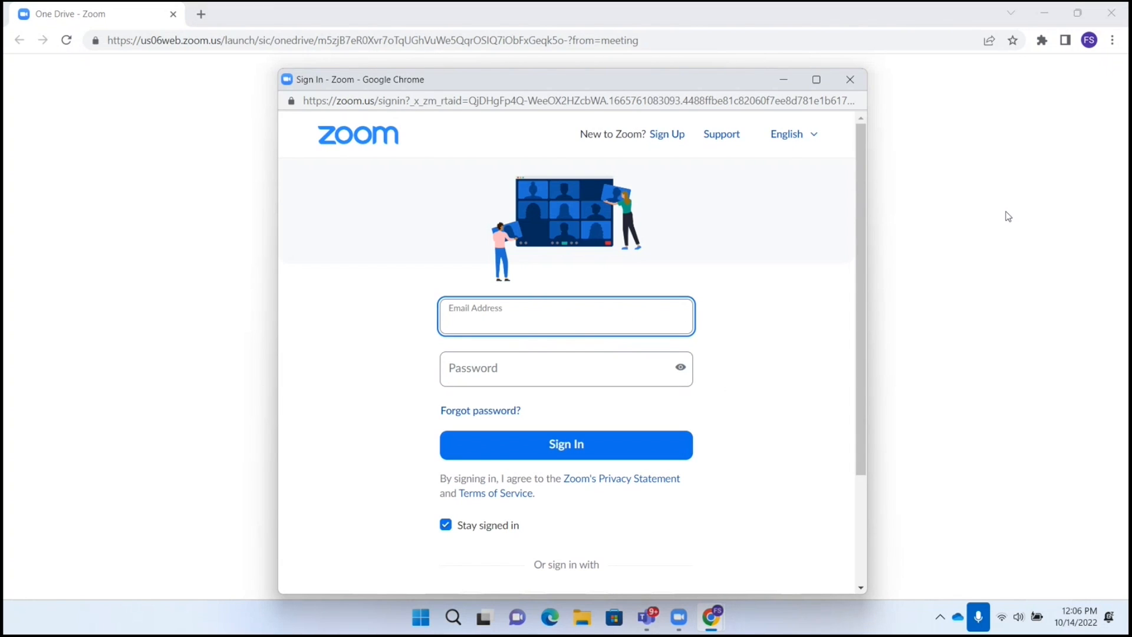
- In the Zoom Sign In popup, choose Google under 'Or sign in with'
click(565, 321)
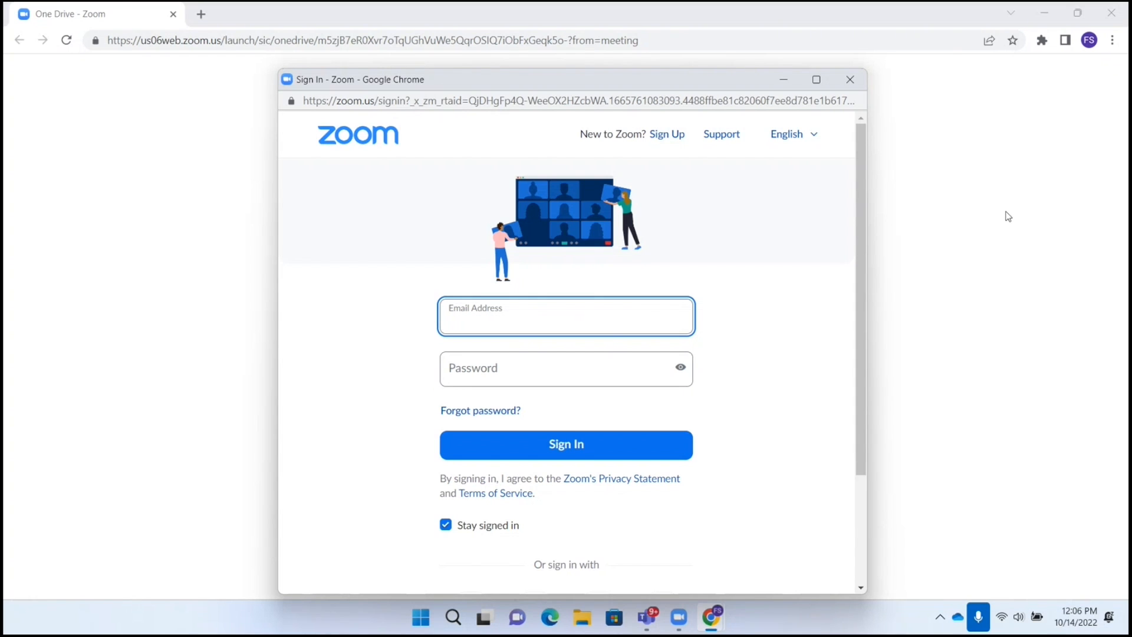
click(565, 368)
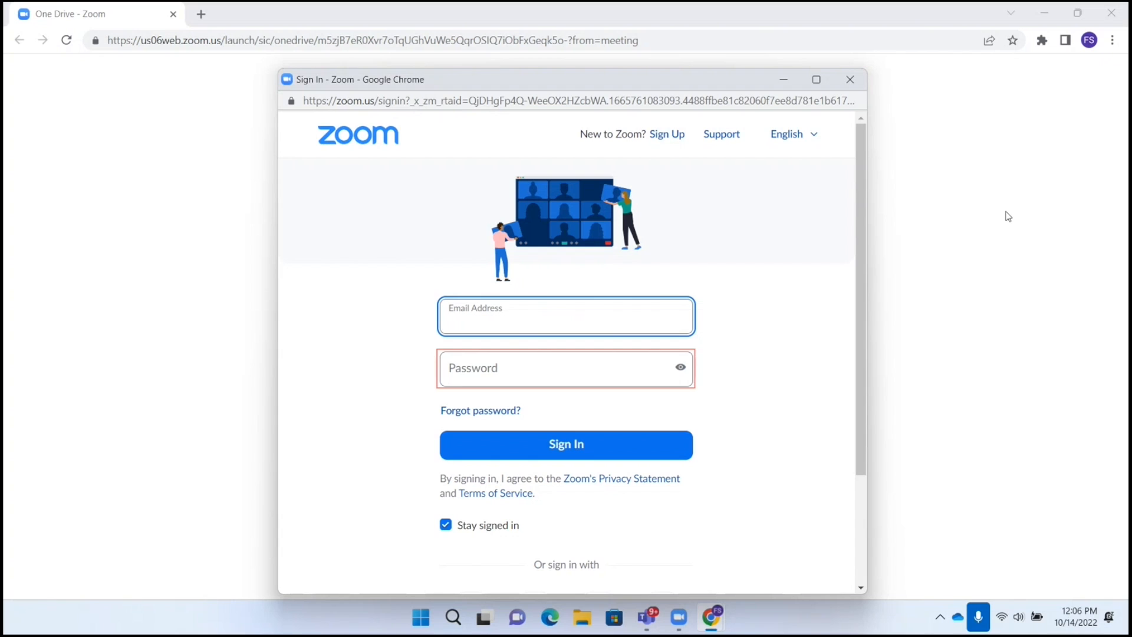
click(565, 316)
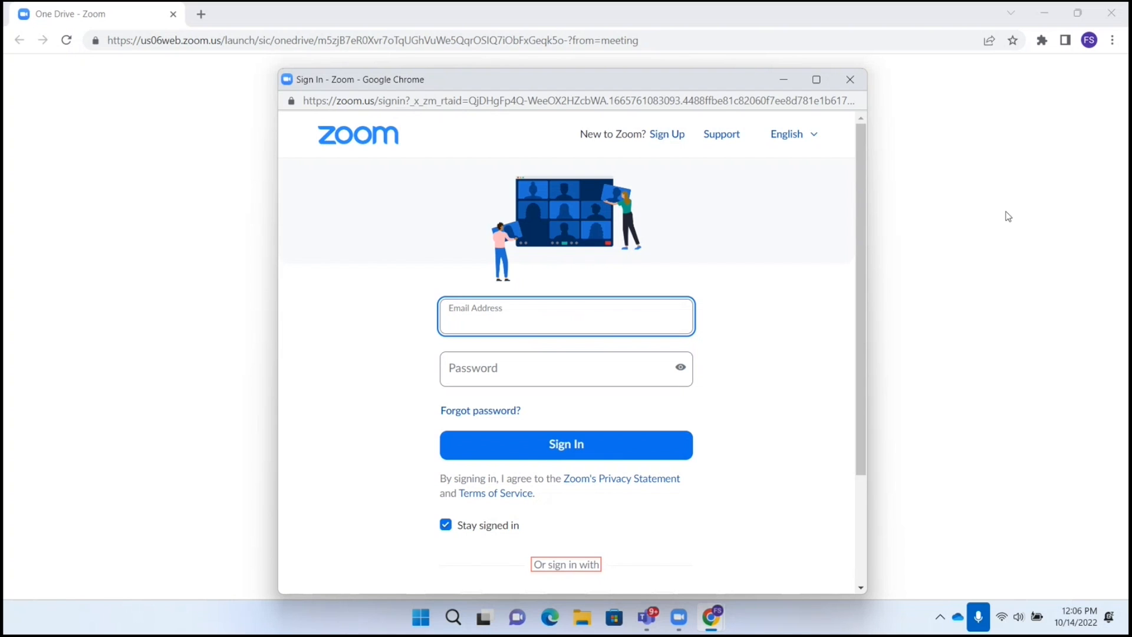
scroll(down, 3)
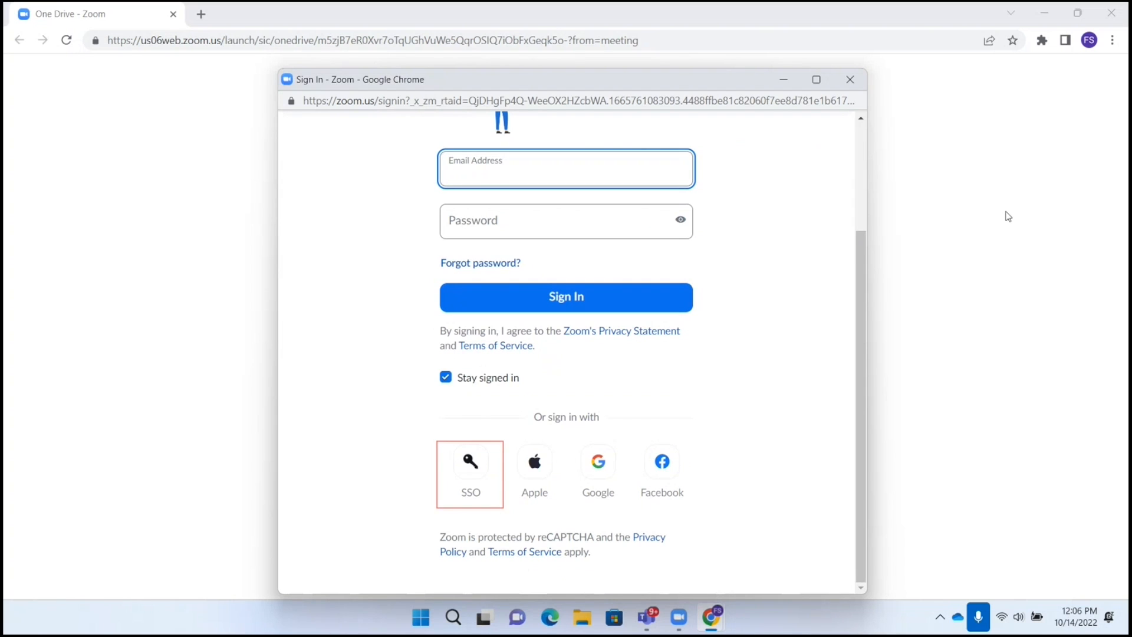
click(565, 169)
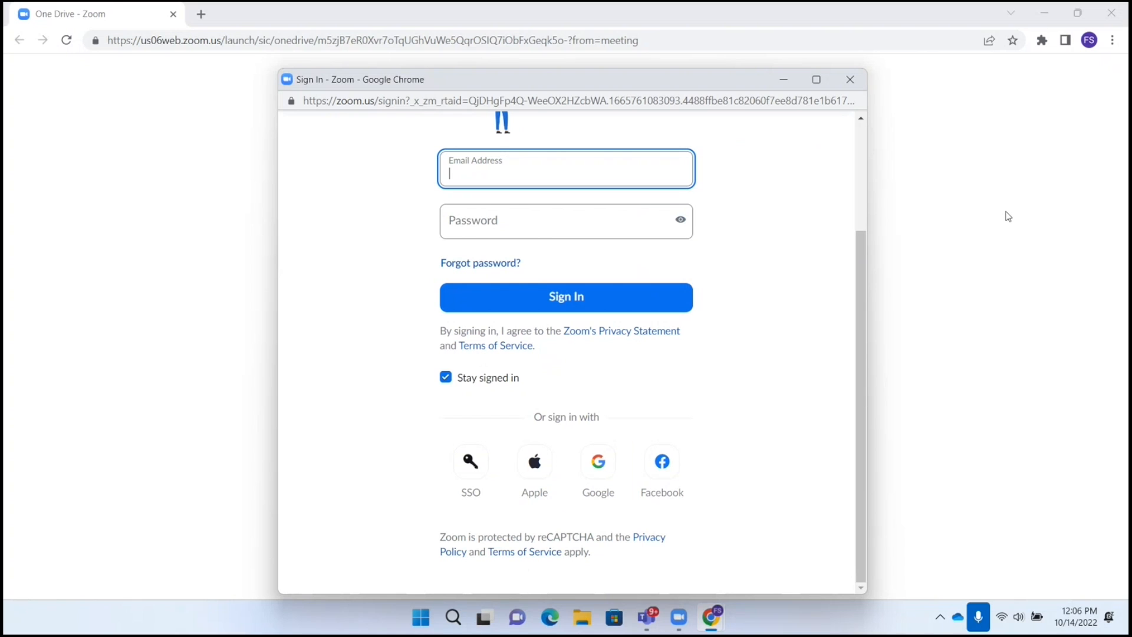
click(598, 470)
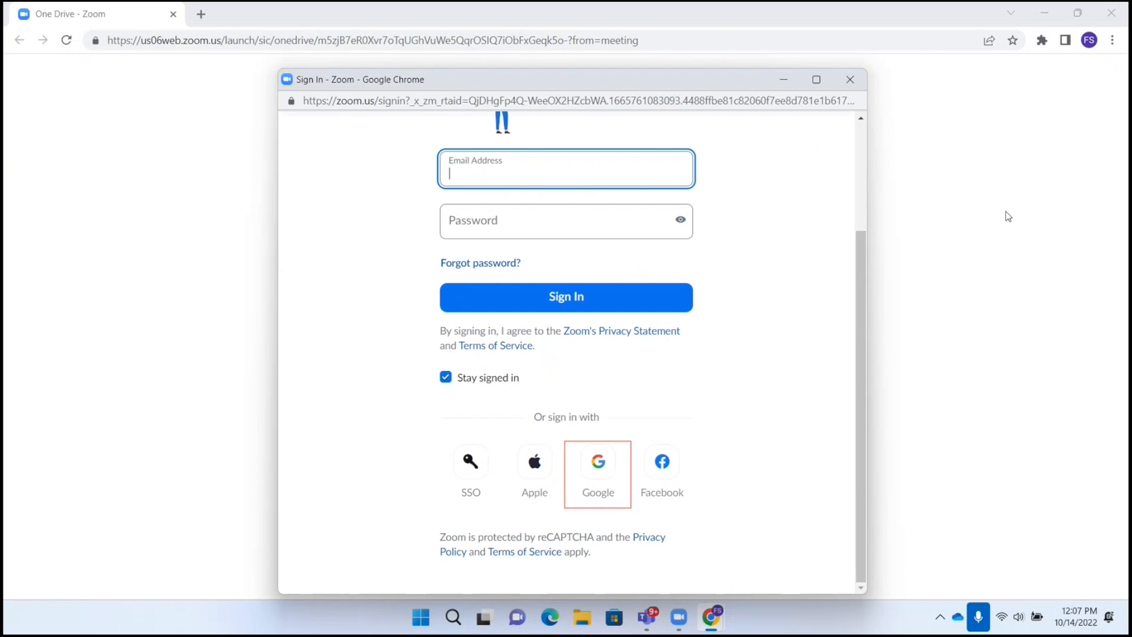
click(597, 469)
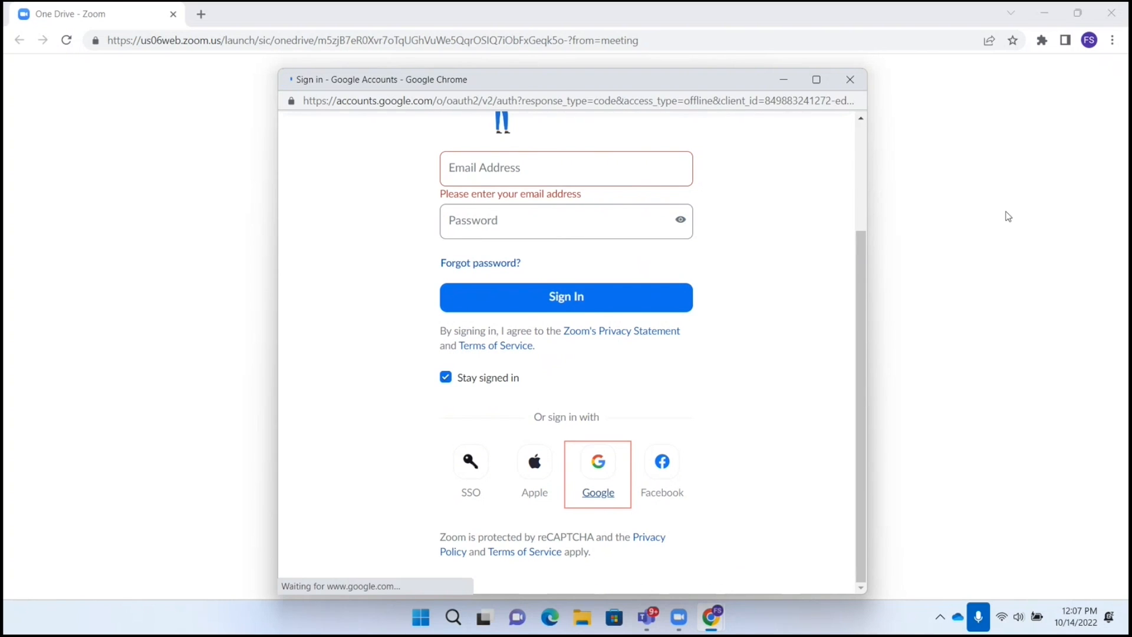
- On Choose an account, locate the listed Google account with JAWS Find and select it
click(598, 470)
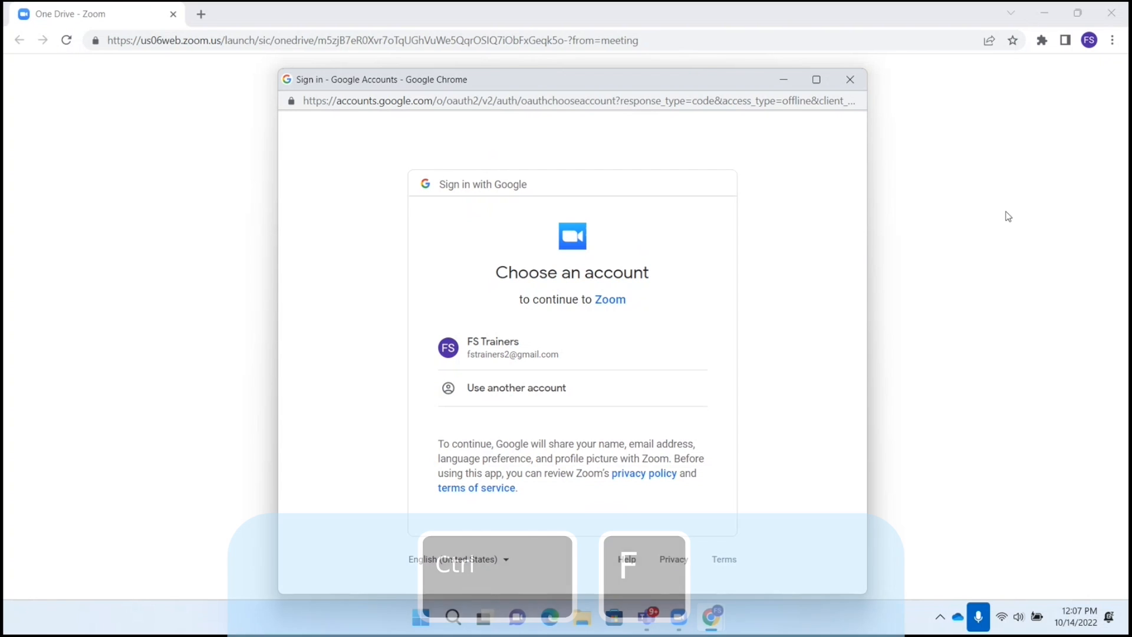
key(ctrl+f)
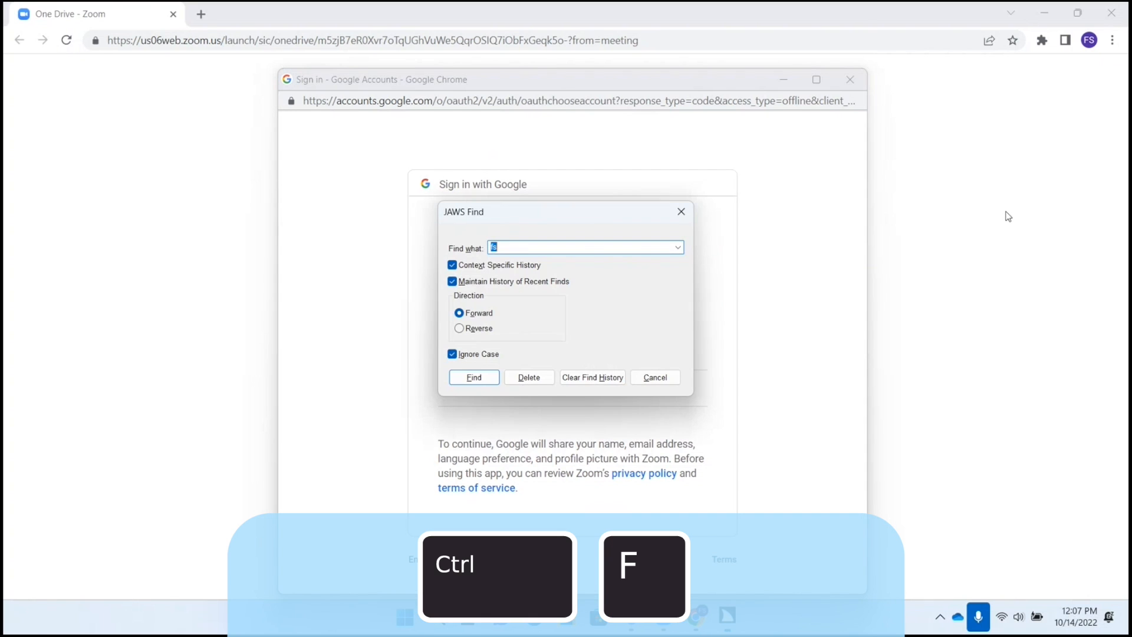
key(ctrl+f)
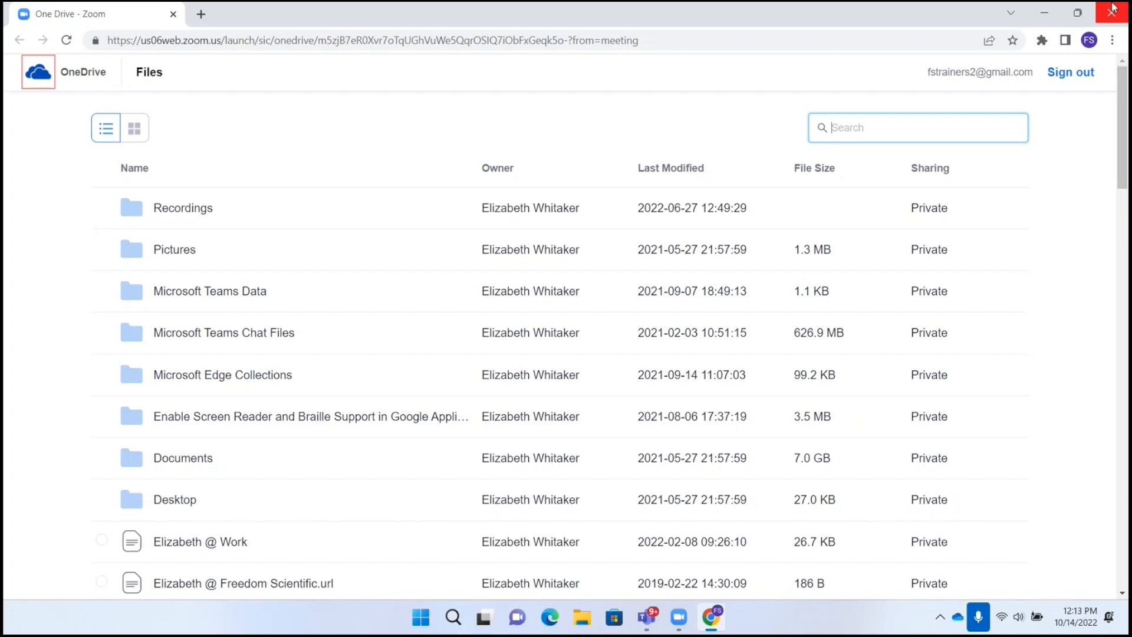
- Search the OneDrive Files list for 'blo' with JAWS Find to locate the blog post documents
key(ctrl+f)
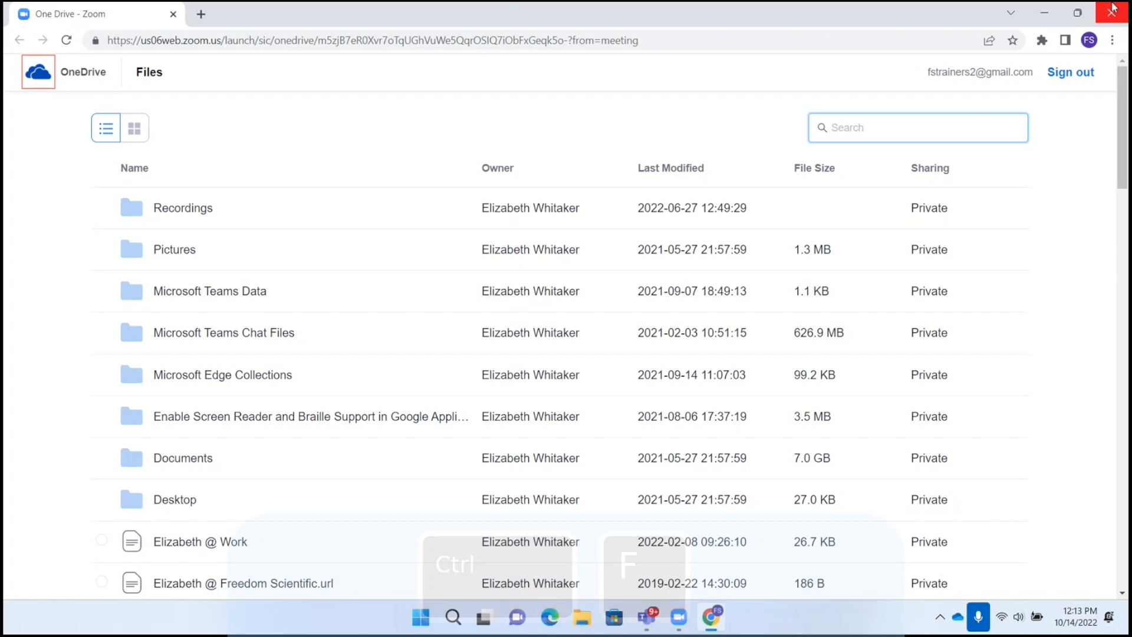
key(ctrl+f)
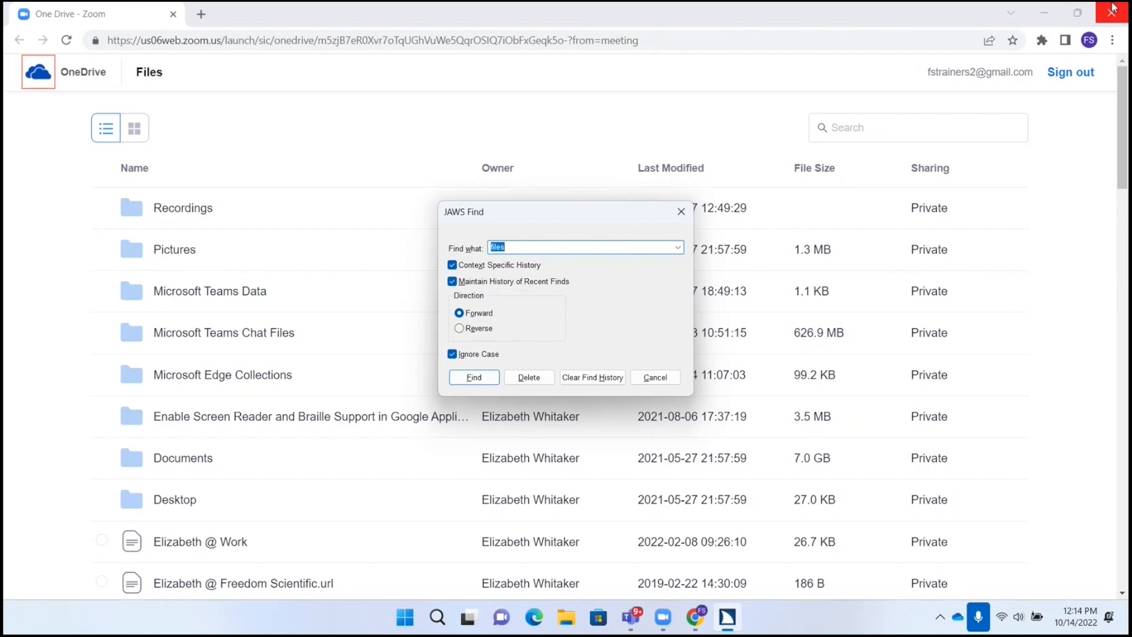
text(blo)
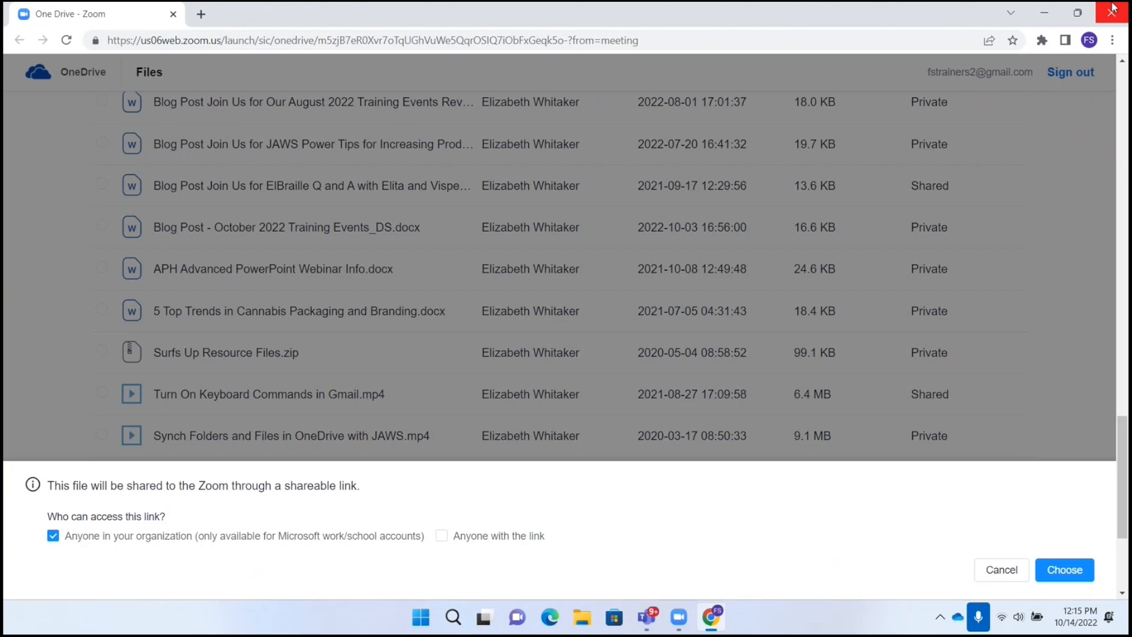
- Share the blog post .docx with 'Anyone with the link' access and confirm with Choose
click(441, 535)
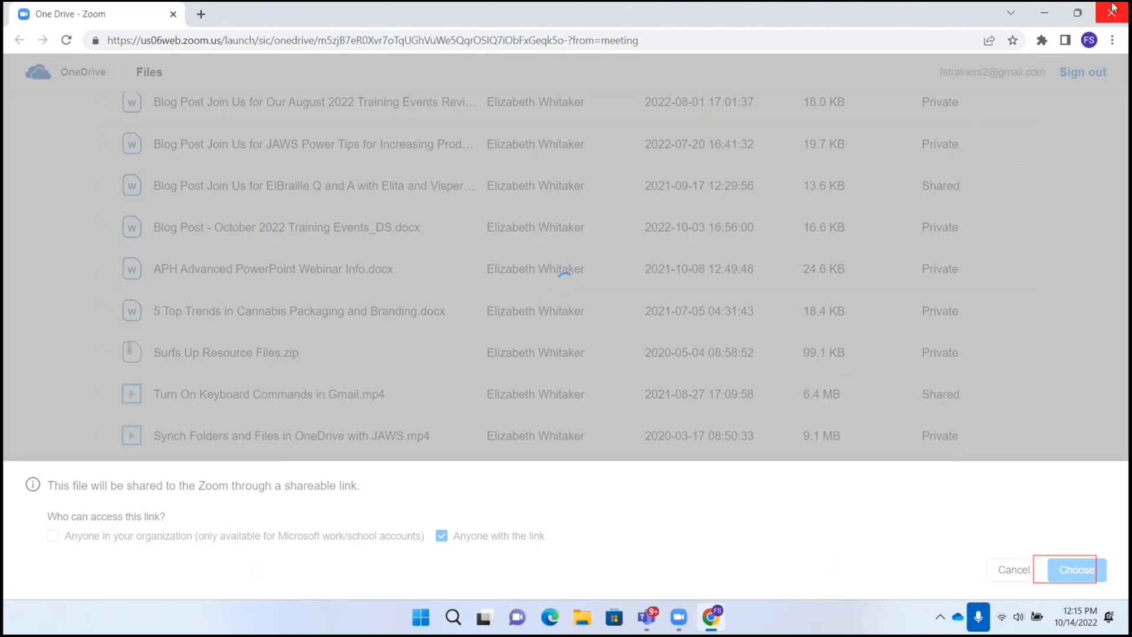
click(1076, 570)
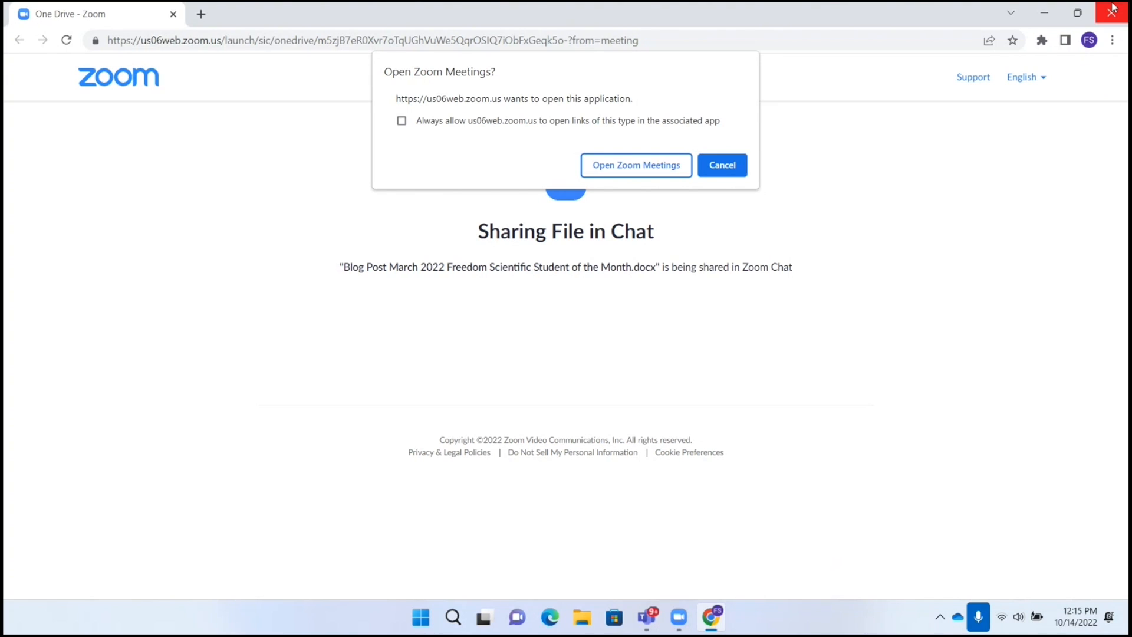
- Allow the Open Zoom Meetings prompt so the document posts into the meeting chat
click(636, 165)
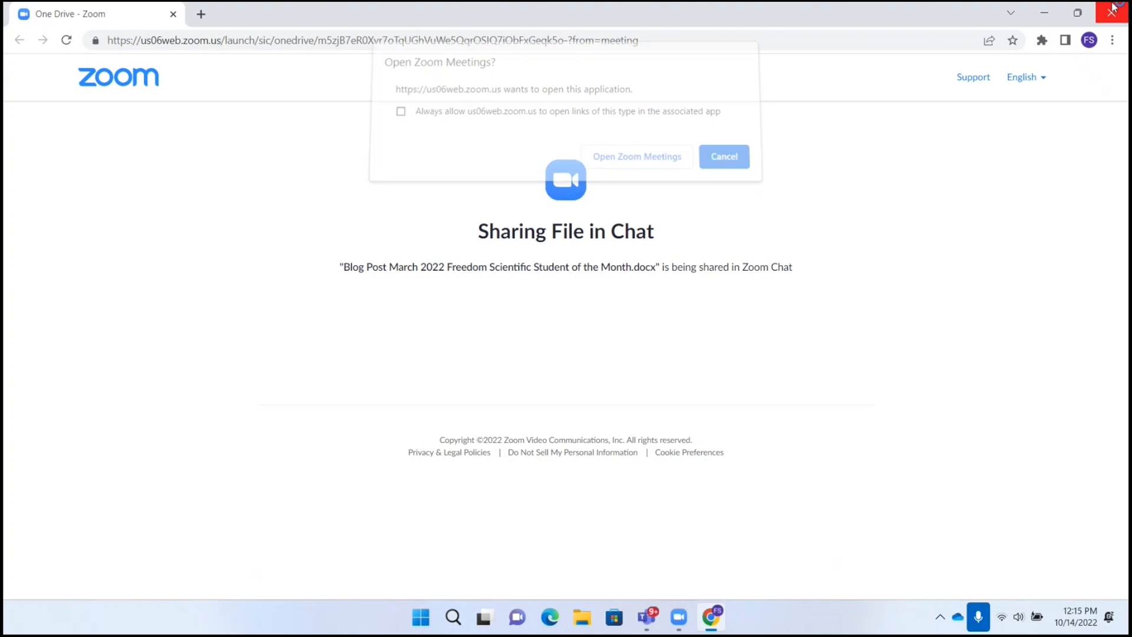
click(723, 157)
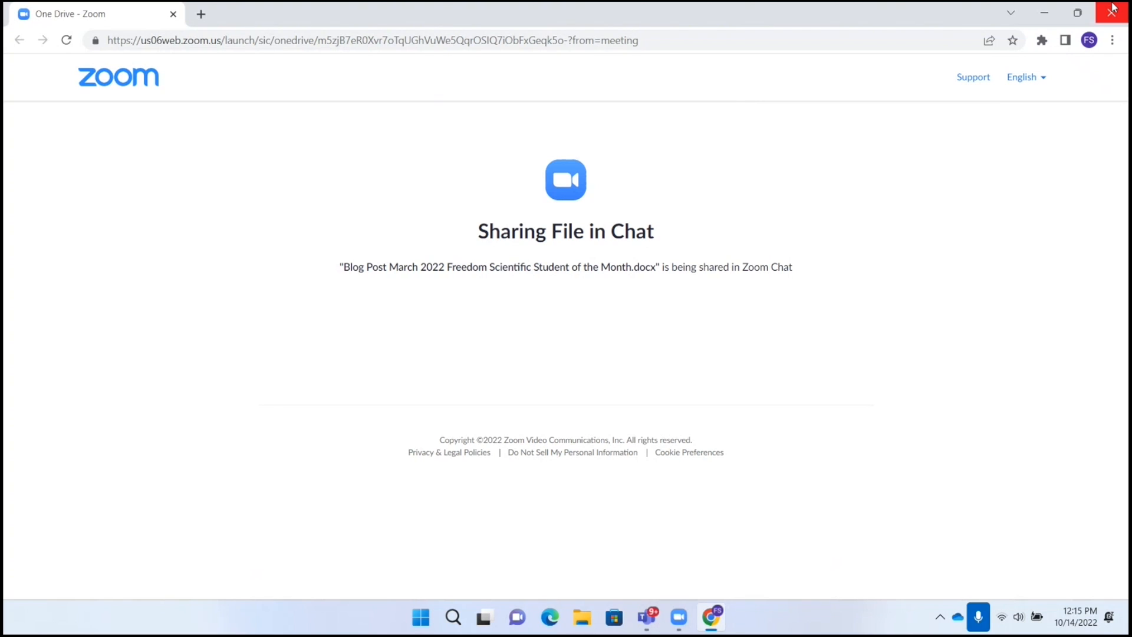